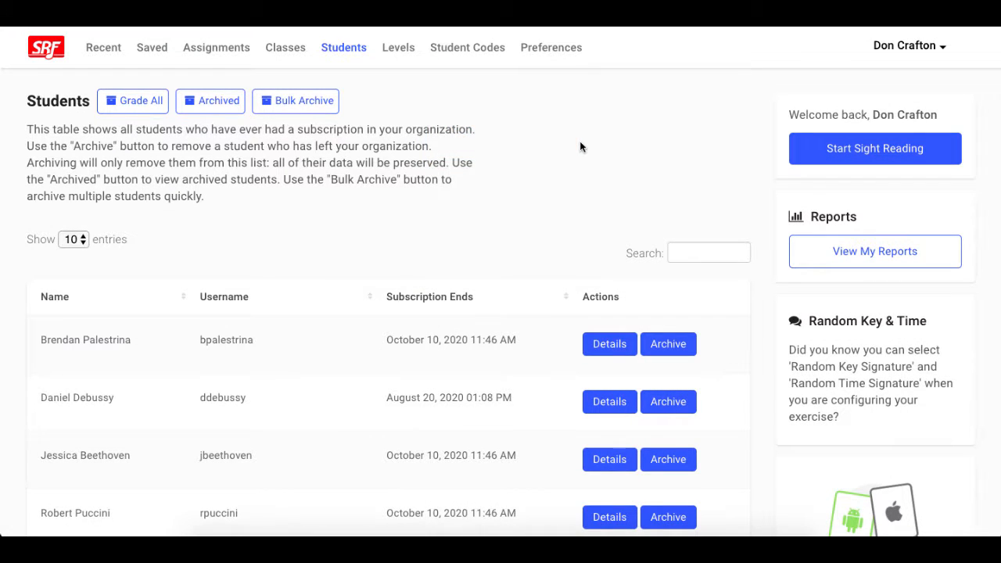
mouse_move(285, 47)
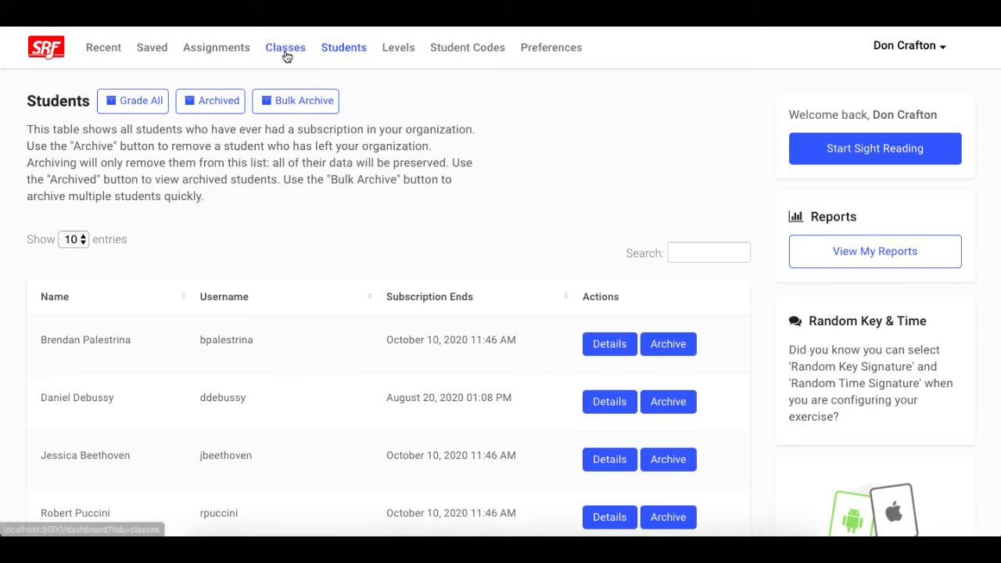
Step: Go to the Classes list and start a new class
left_click(286, 47)
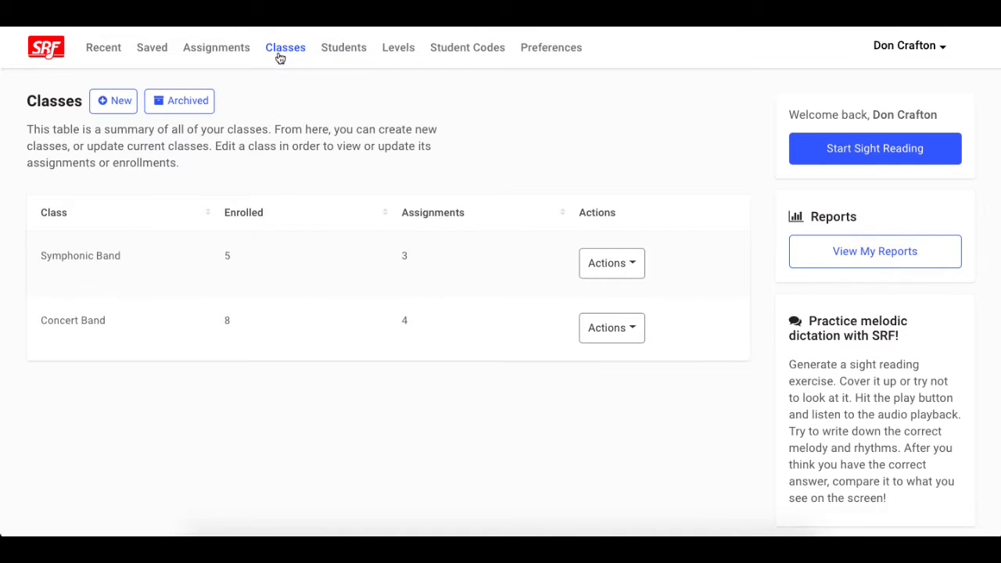
left_click(113, 101)
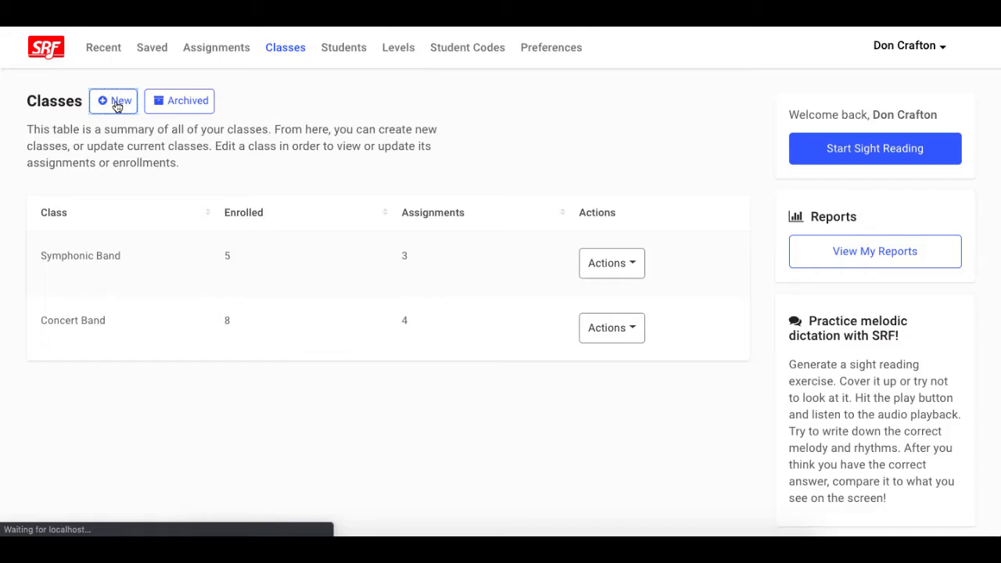
Step: Enter the class title 'Wind Ensemble' and description '1st Period'
left_click(113, 101)
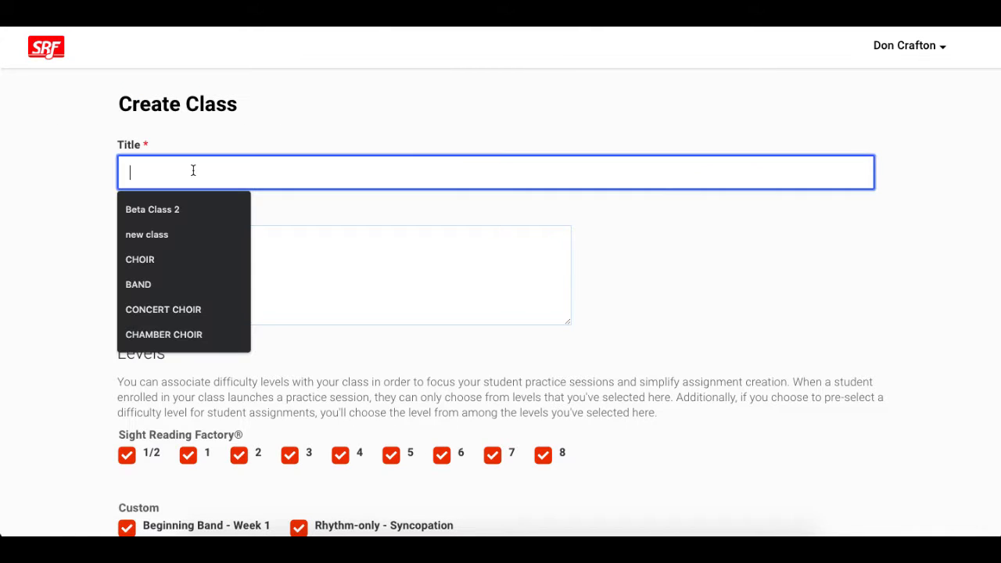
type("Wind")
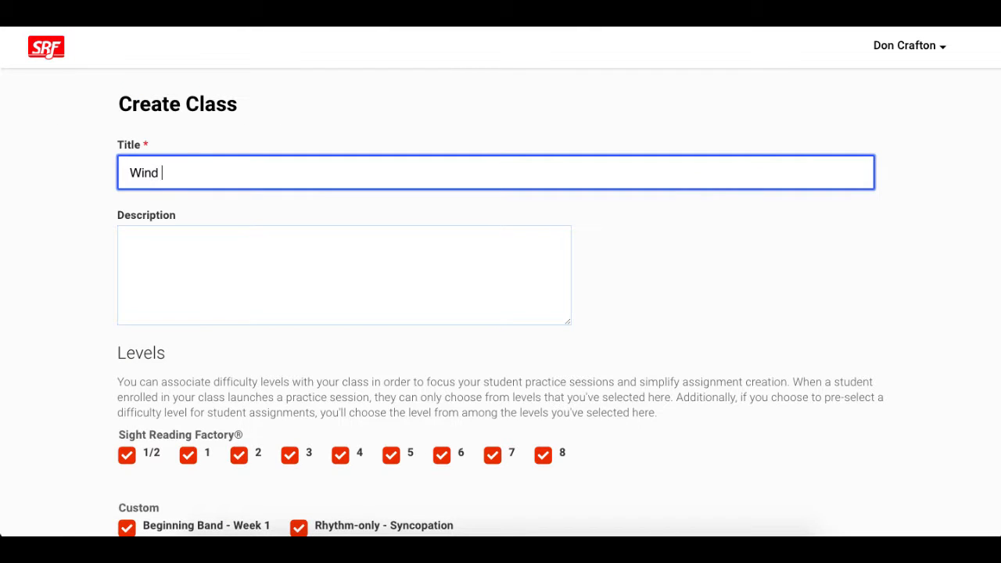
type("Ensemble")
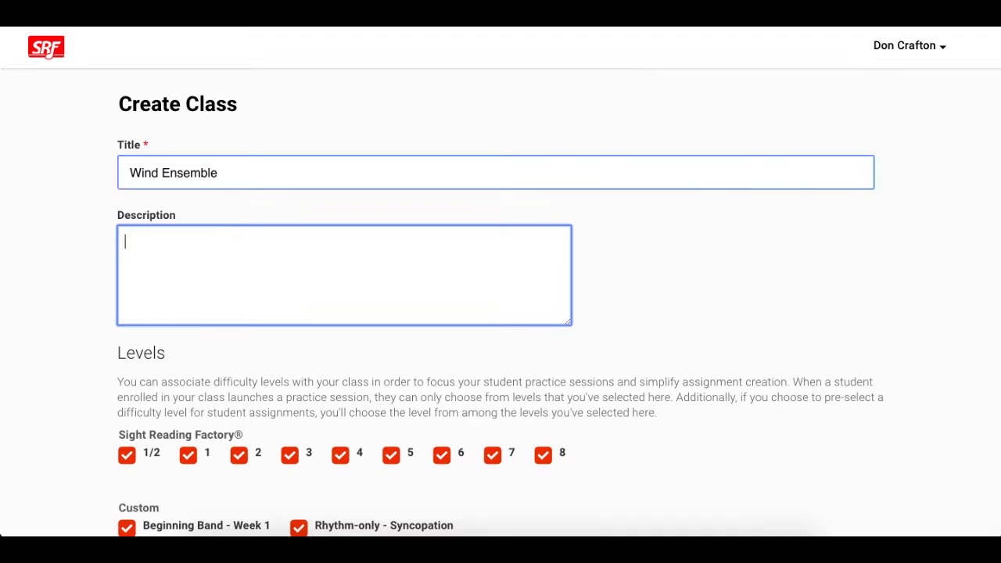
type("1st Period")
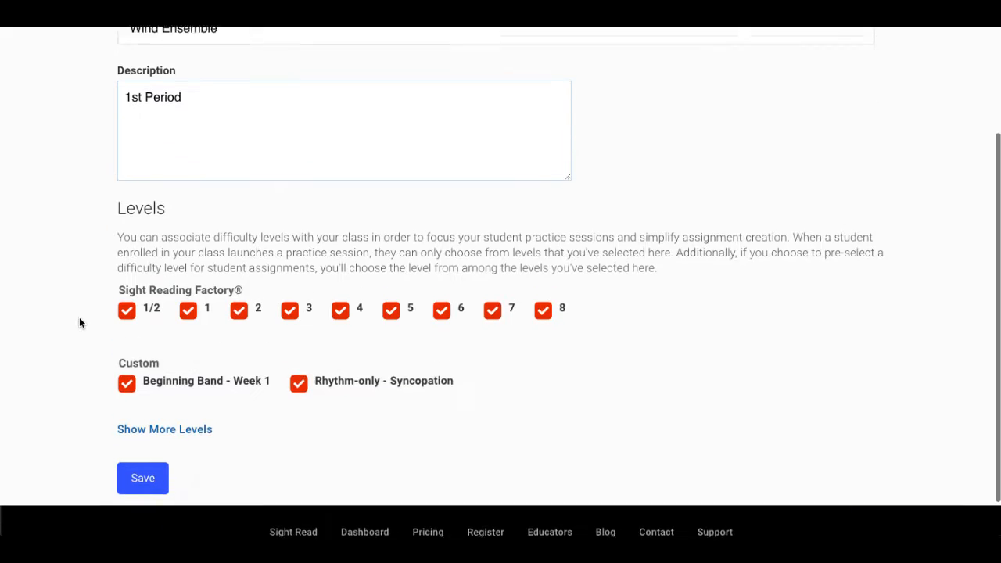
Step: Uncheck levels 1/2, 7 and 8, keeping levels 1-6, and show more level sets
left_click(127, 311)
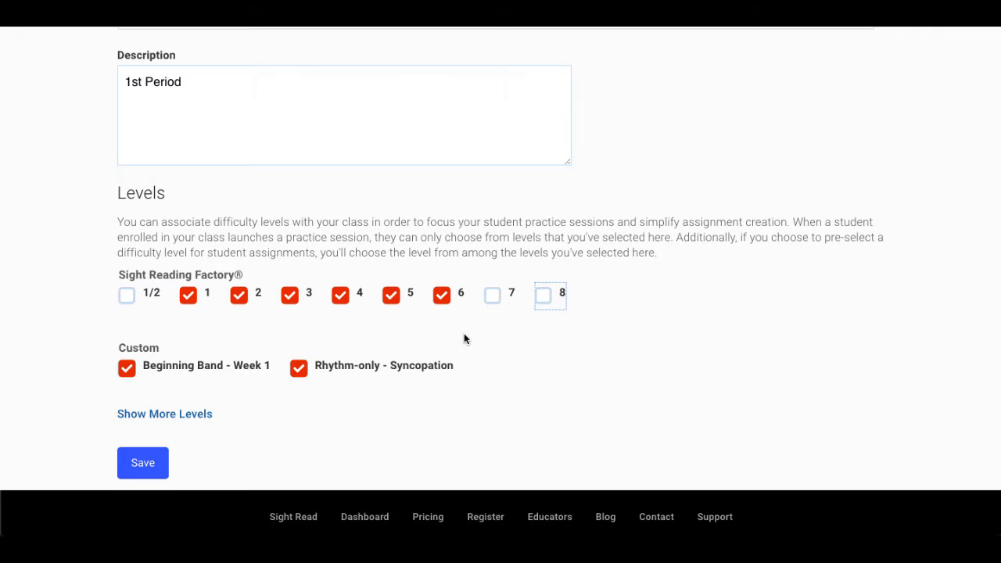
left_click(164, 414)
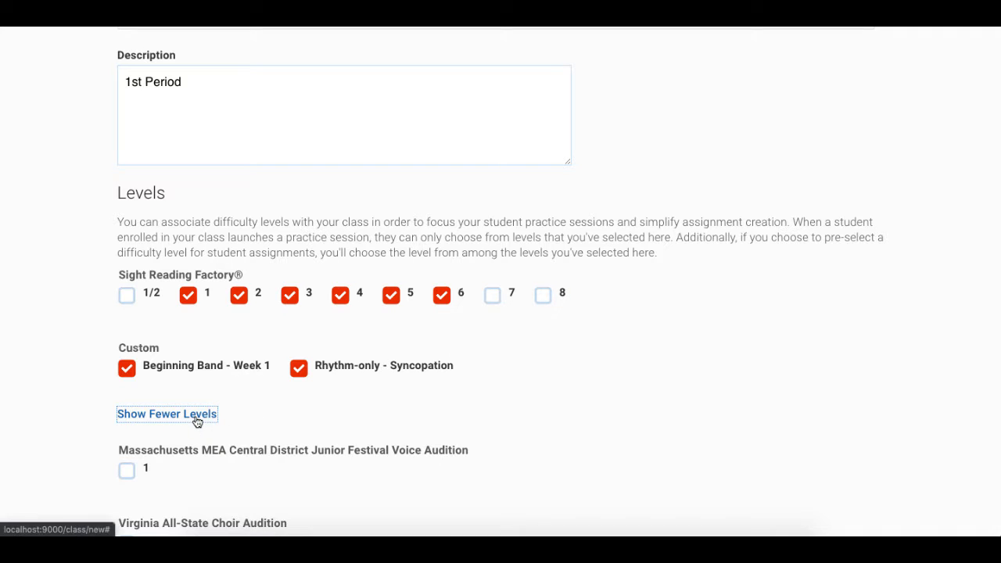
Step: Save the Wind Ensemble class without adding any extra level sets
scroll("down", 3)
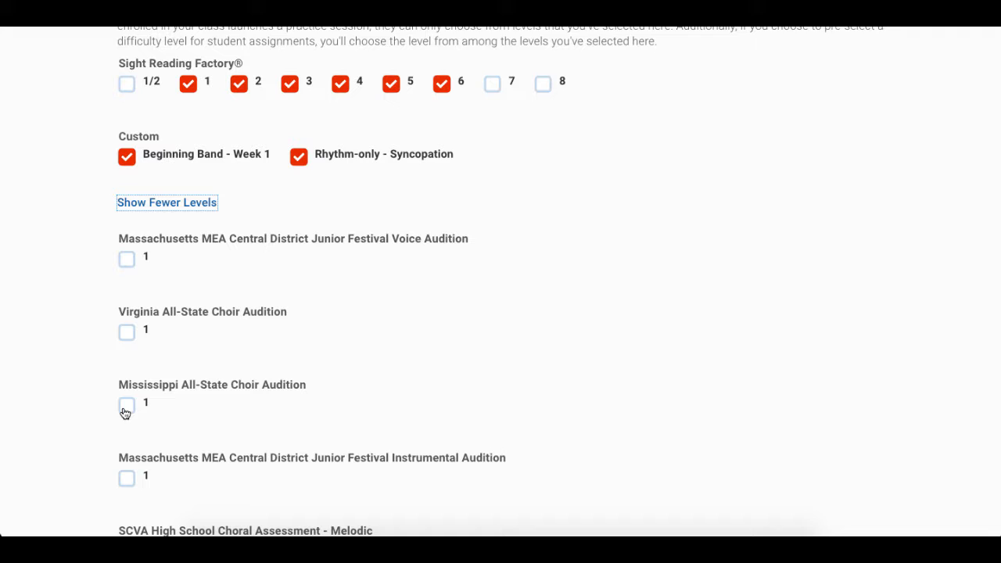
scroll("down", 3)
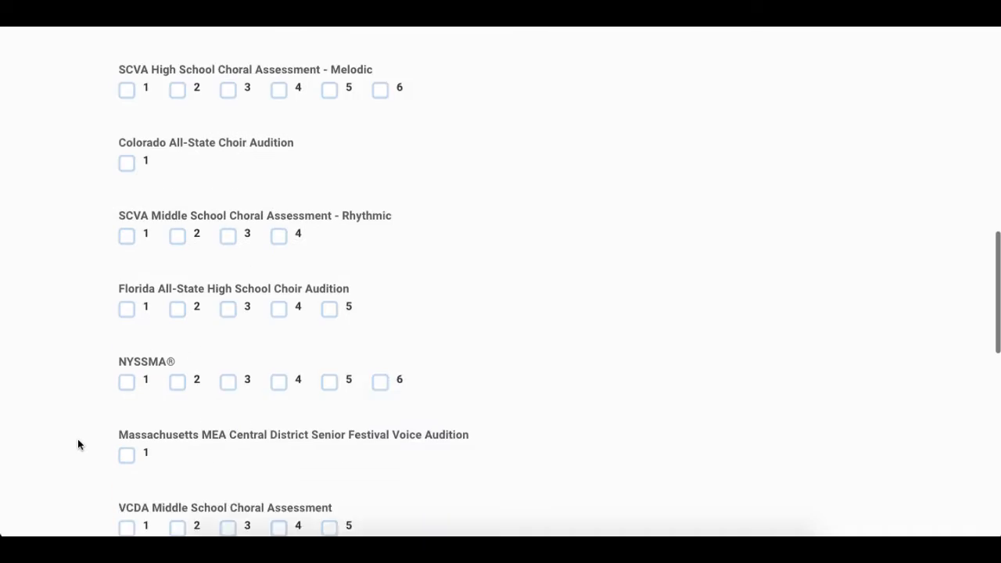
scroll("down", 3)
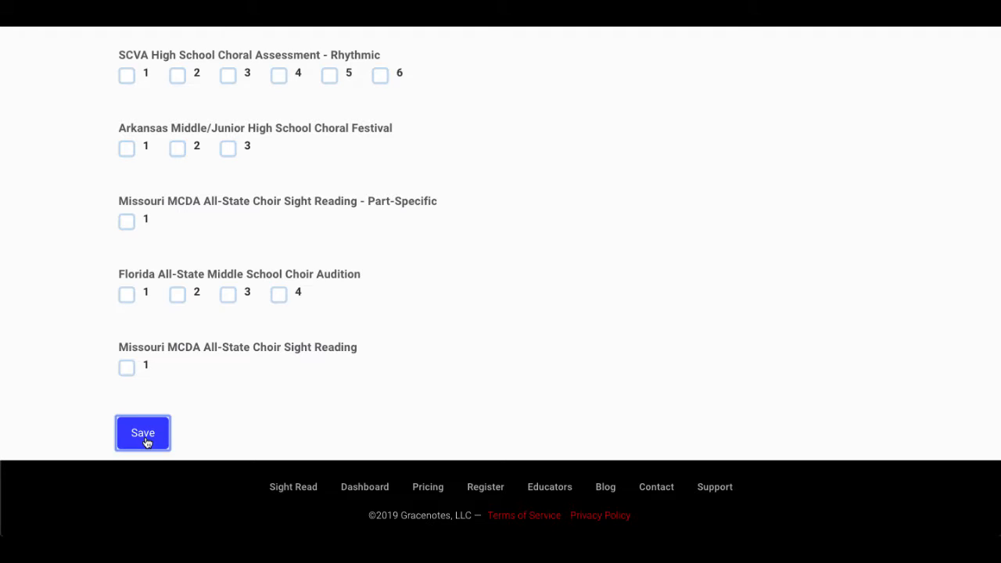
left_click(142, 433)
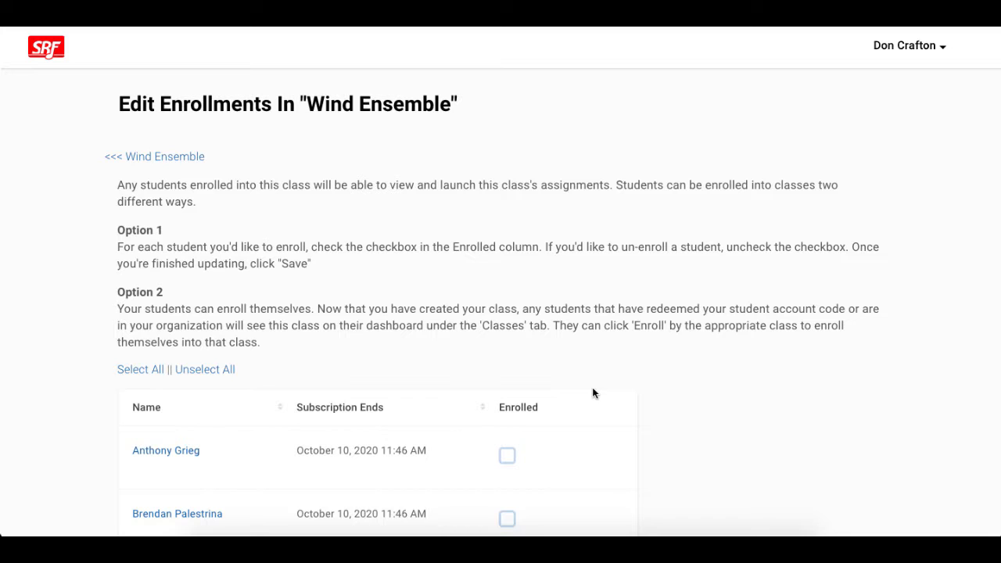
Step: Mark the first five chosen students as enrolled in Wind Ensemble
scroll("down", 3)
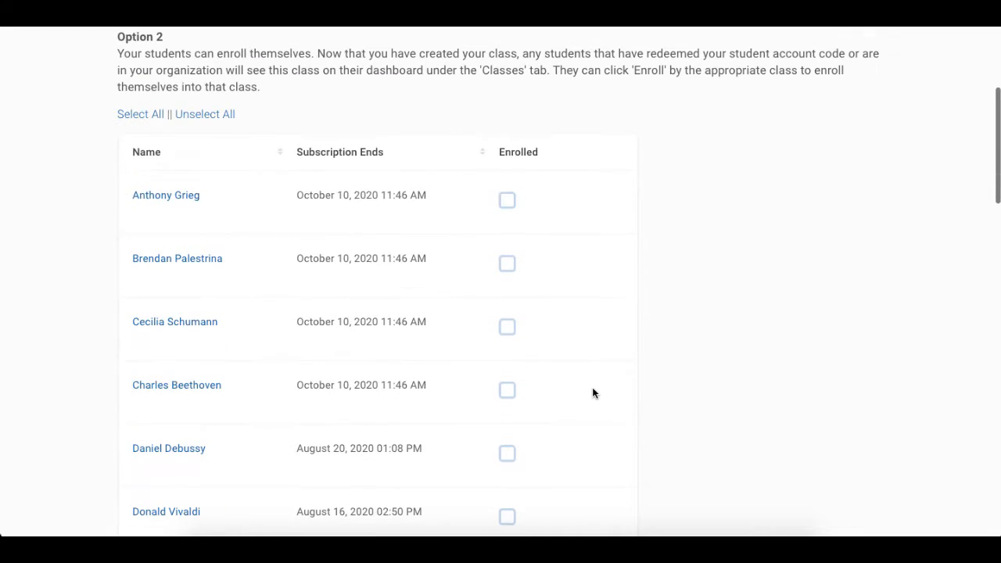
left_click(507, 201)
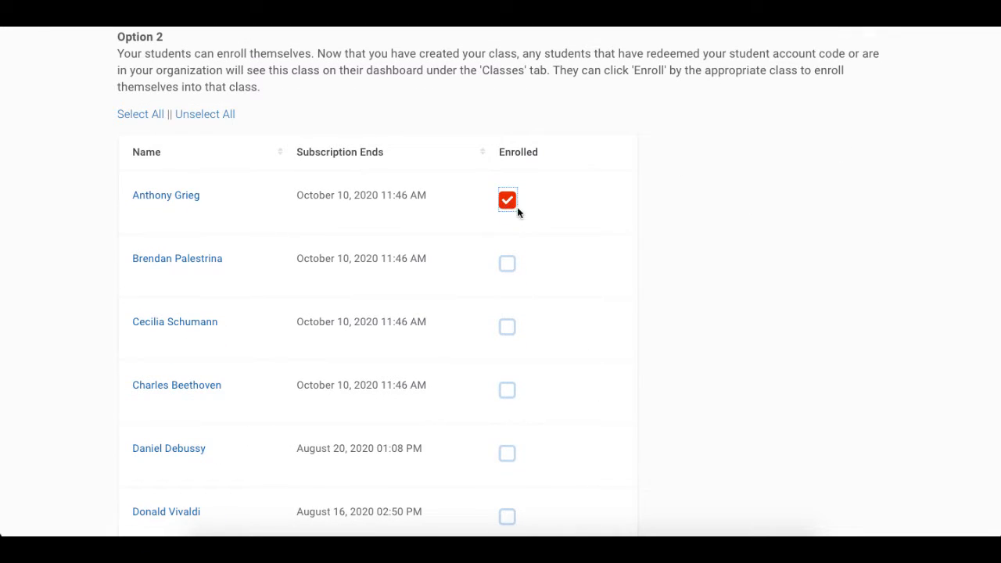
left_click(507, 263)
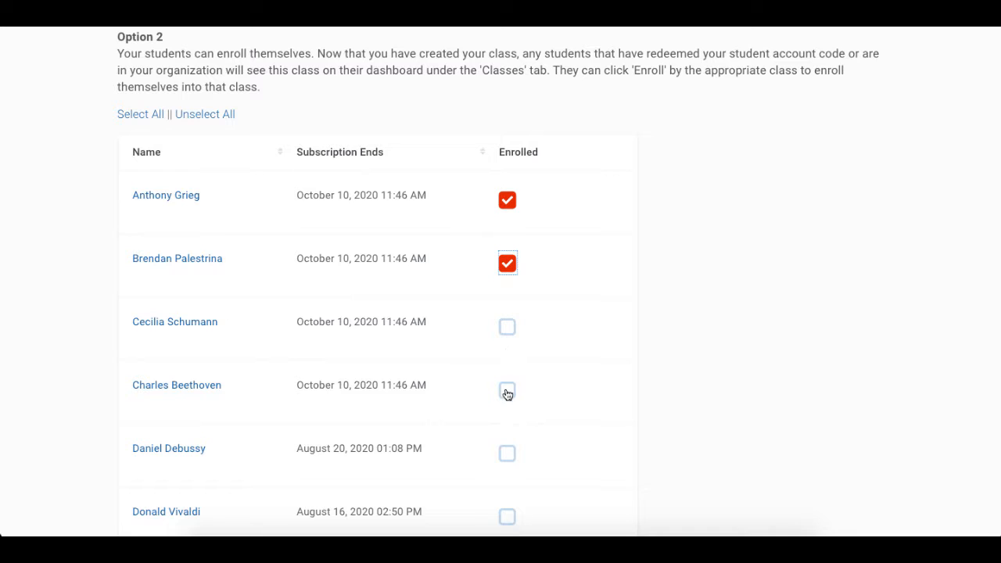
left_click(507, 392)
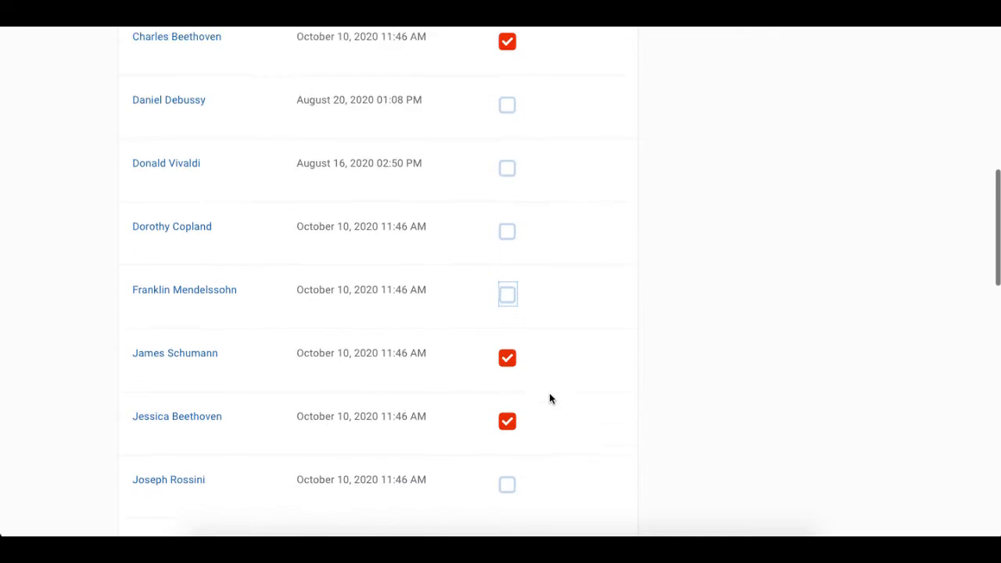
scroll("up", 3)
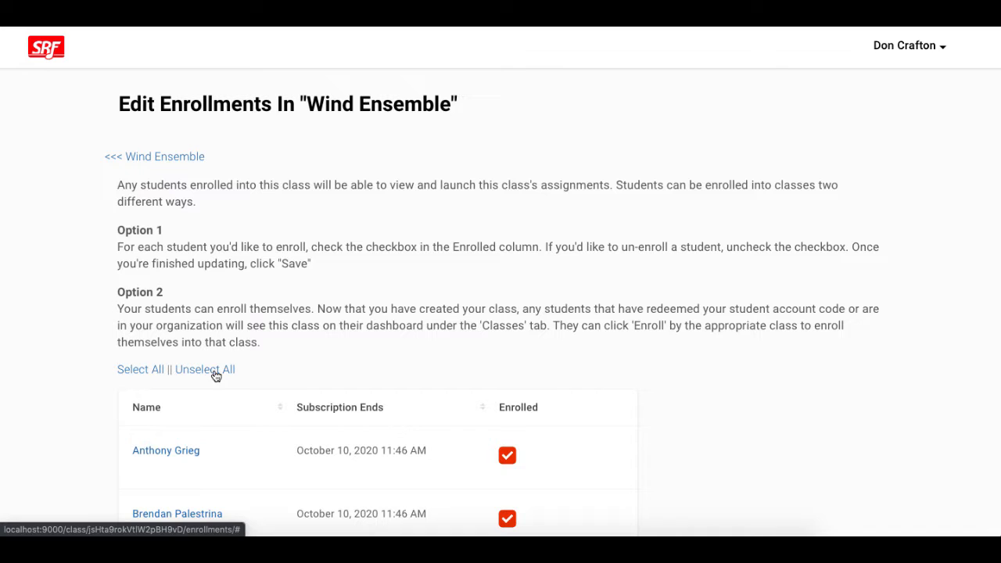
Step: Enroll two more students from the end of the list and save the enrollments
scroll("down", 3)
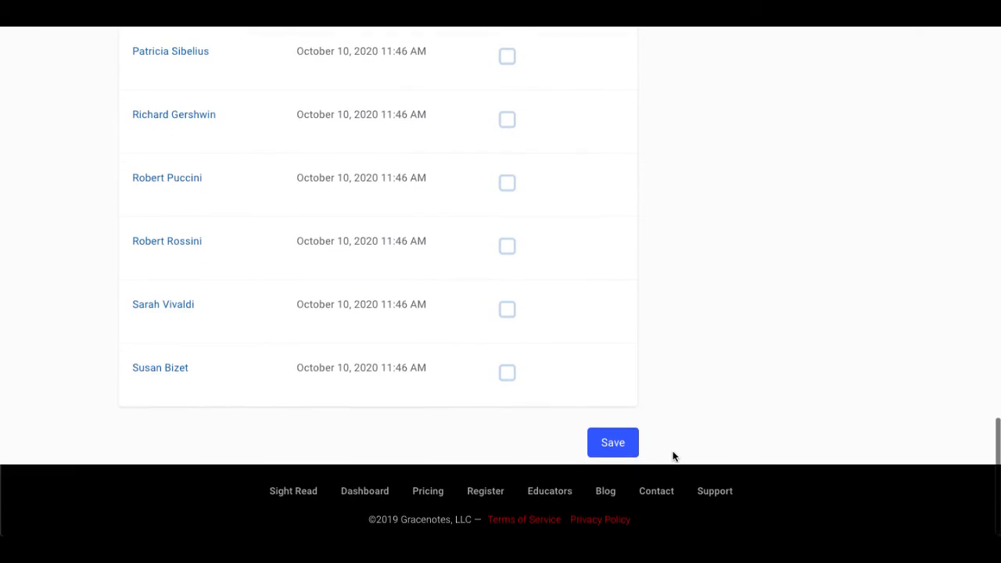
left_click(507, 246)
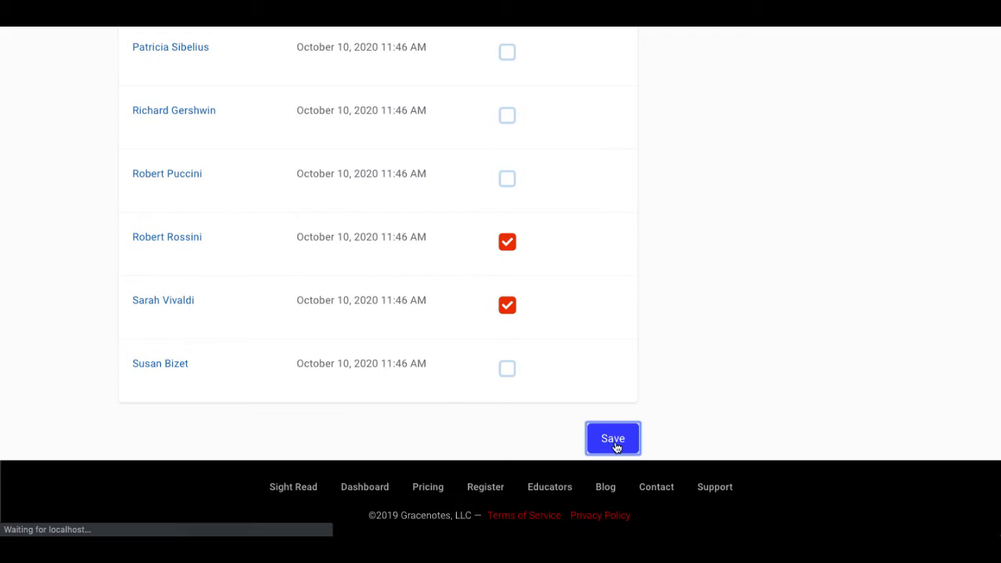
left_click(612, 439)
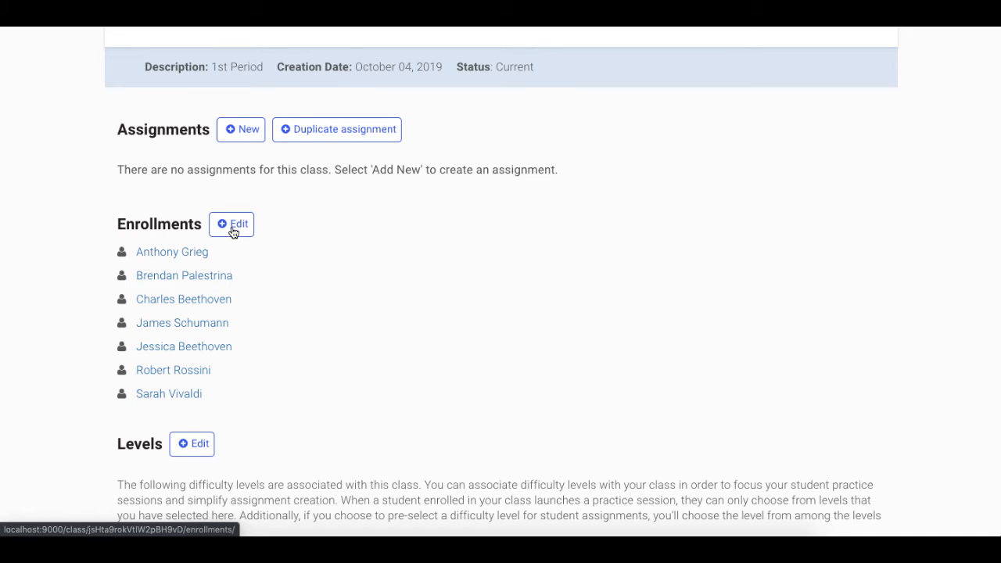
mouse_move(295, 240)
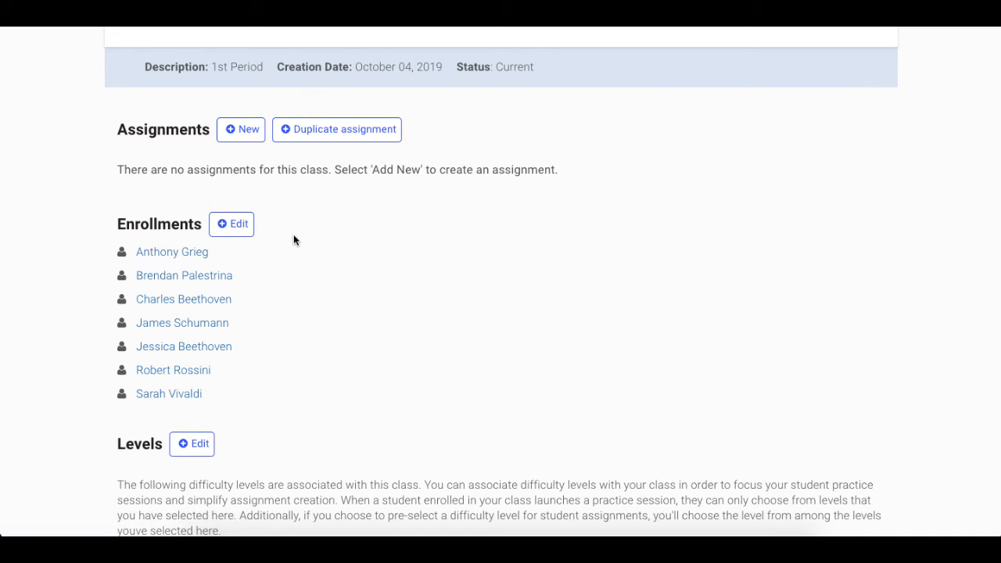